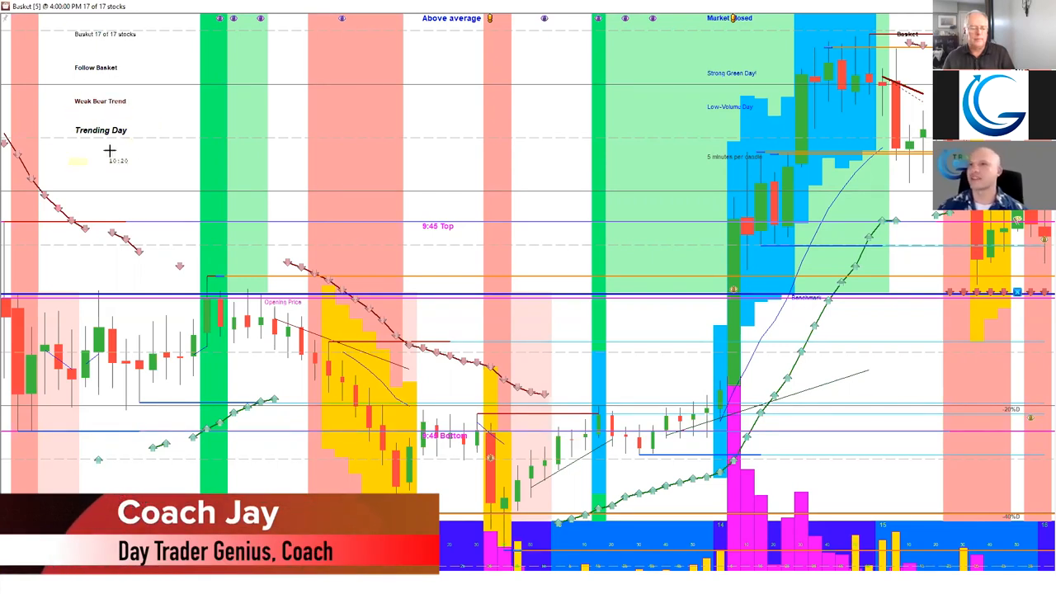
{"action": "mouse_move", "coordinate": [73, 114]}
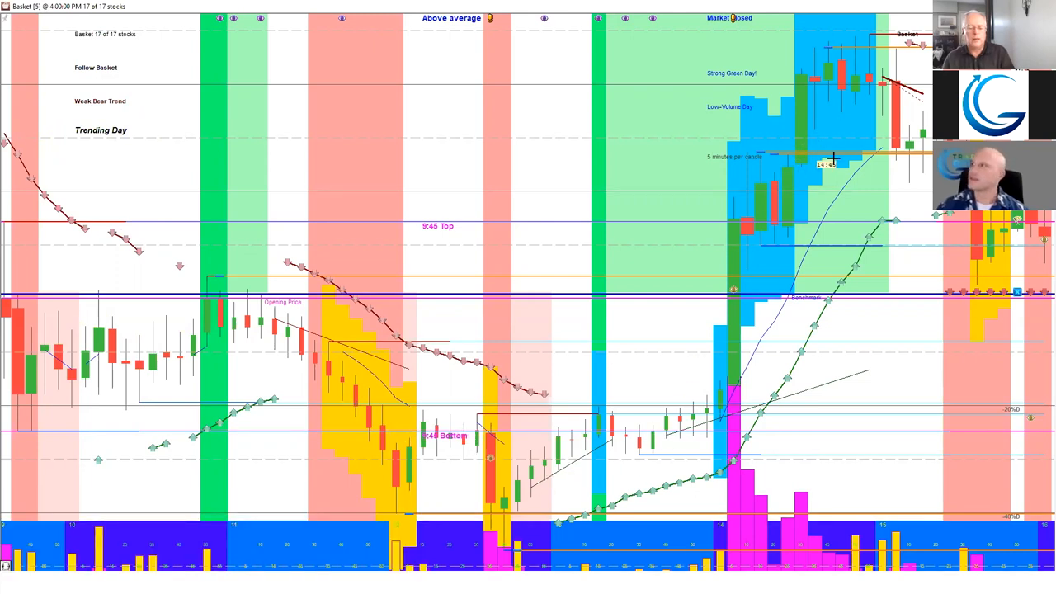
{"action": "mouse_move", "coordinate": [779, 272]}
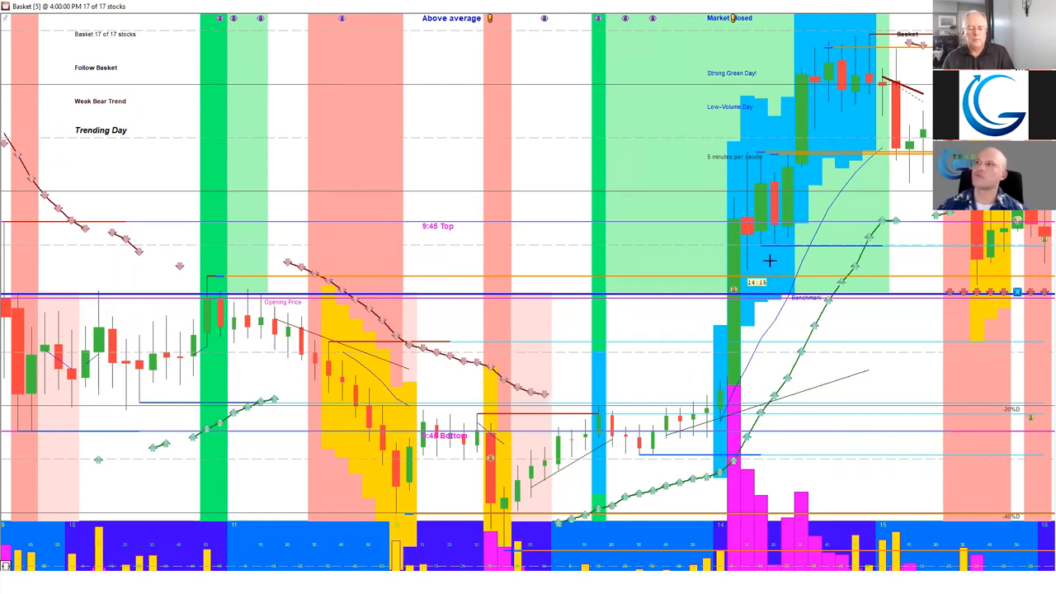
{"action": "mouse_move", "coordinate": [790, 169]}
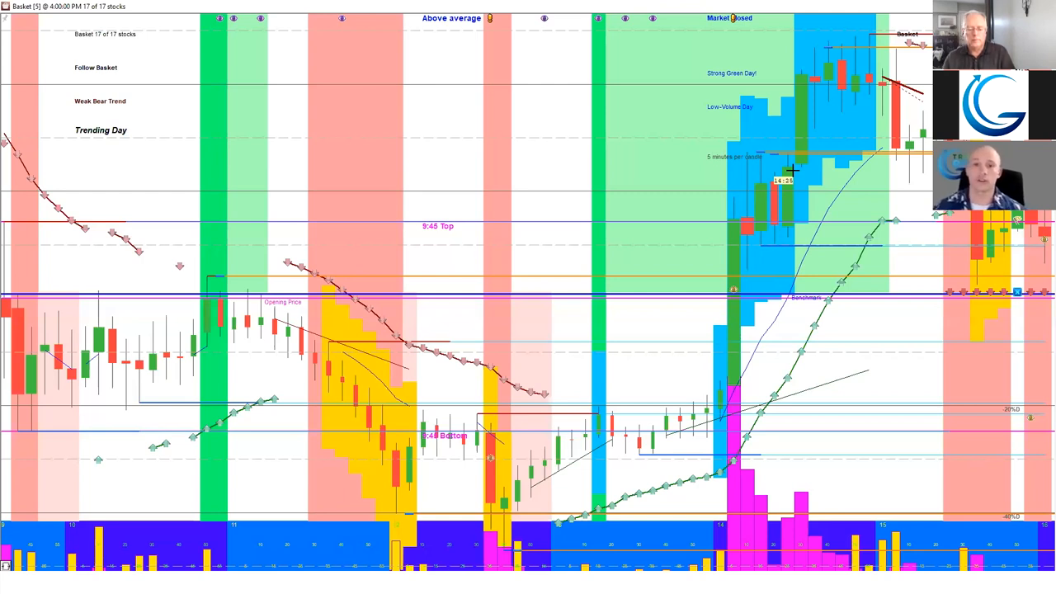
{"action": "mouse_move", "coordinate": [597, 356]}
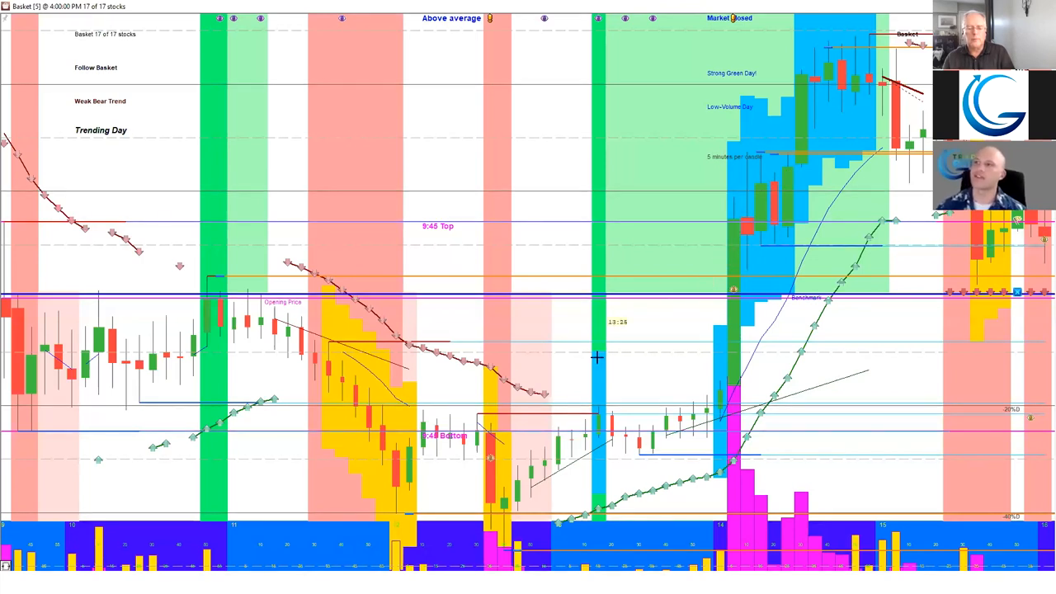
{"action": "mouse_move", "coordinate": [498, 178]}
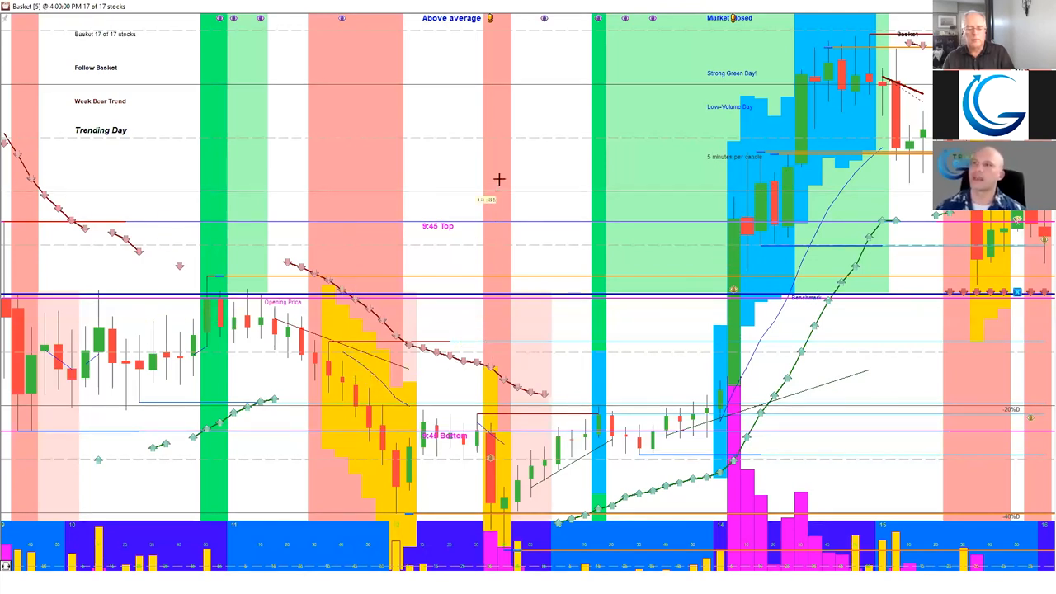
{"action": "mouse_move", "coordinate": [729, 255]}
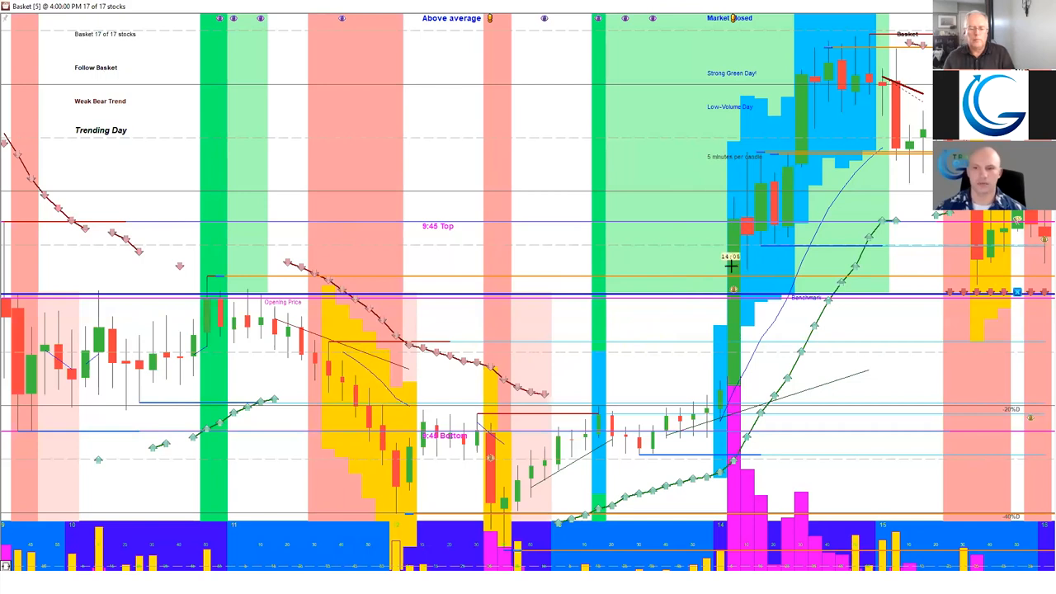
{"action": "mouse_move", "coordinate": [142, 339]}
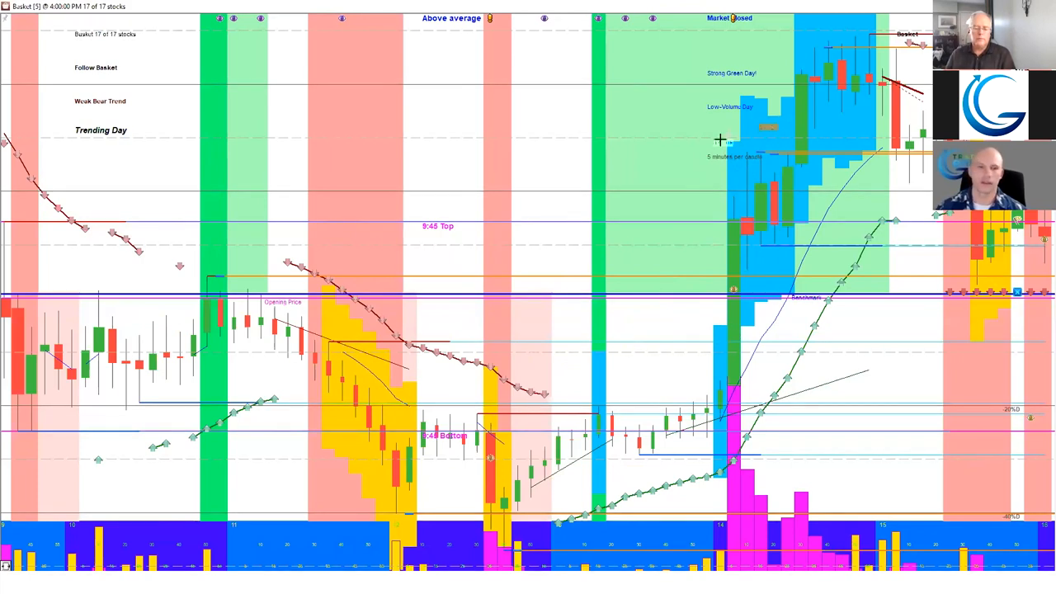
{"action": "mouse_move", "coordinate": [610, 191]}
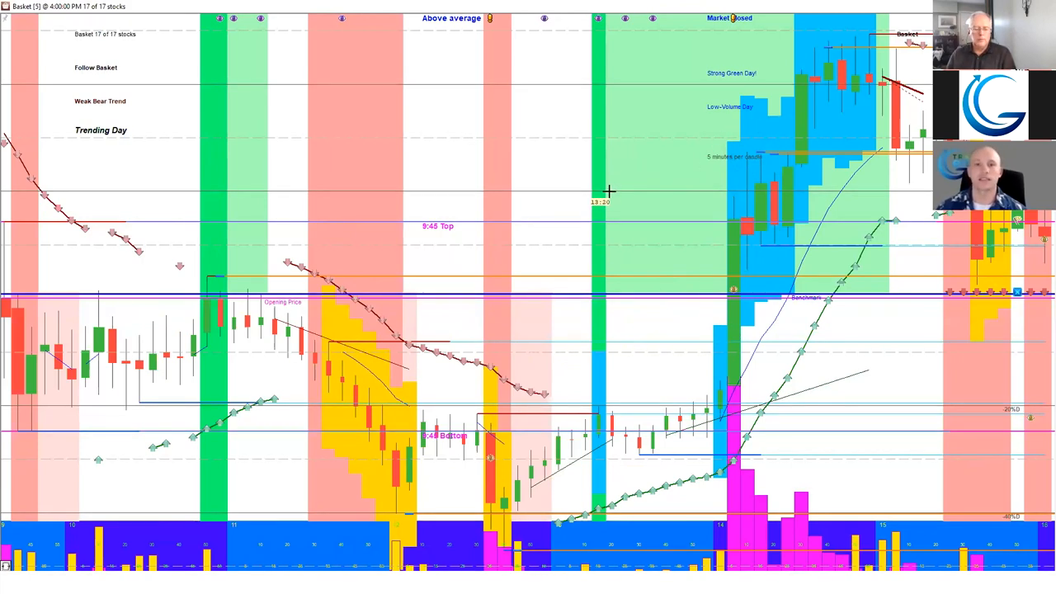
{"action": "mouse_move", "coordinate": [245, 195]}
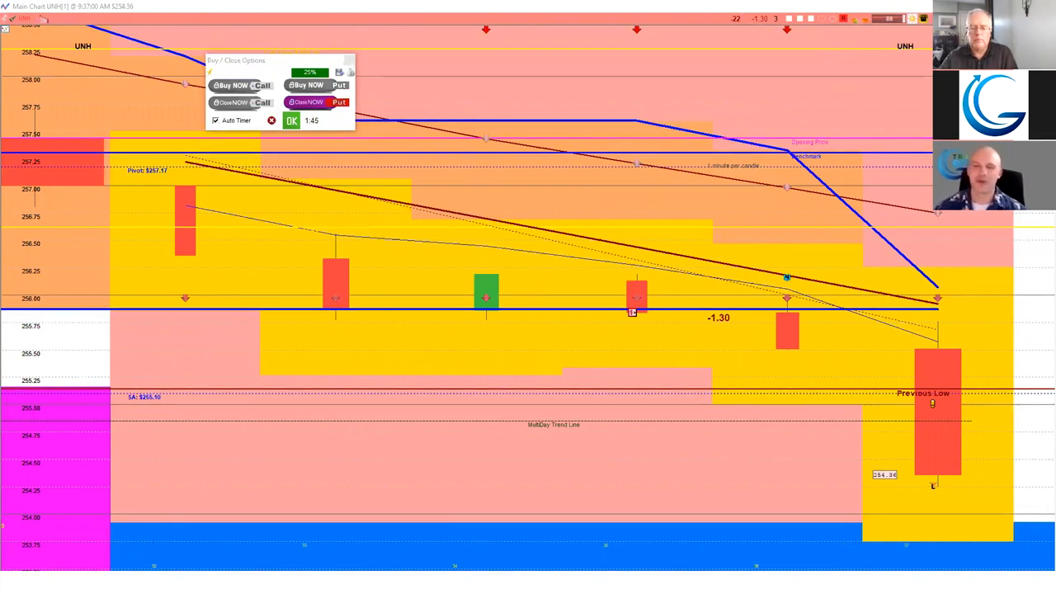
{"action": "mouse_move", "coordinate": [800, 396]}
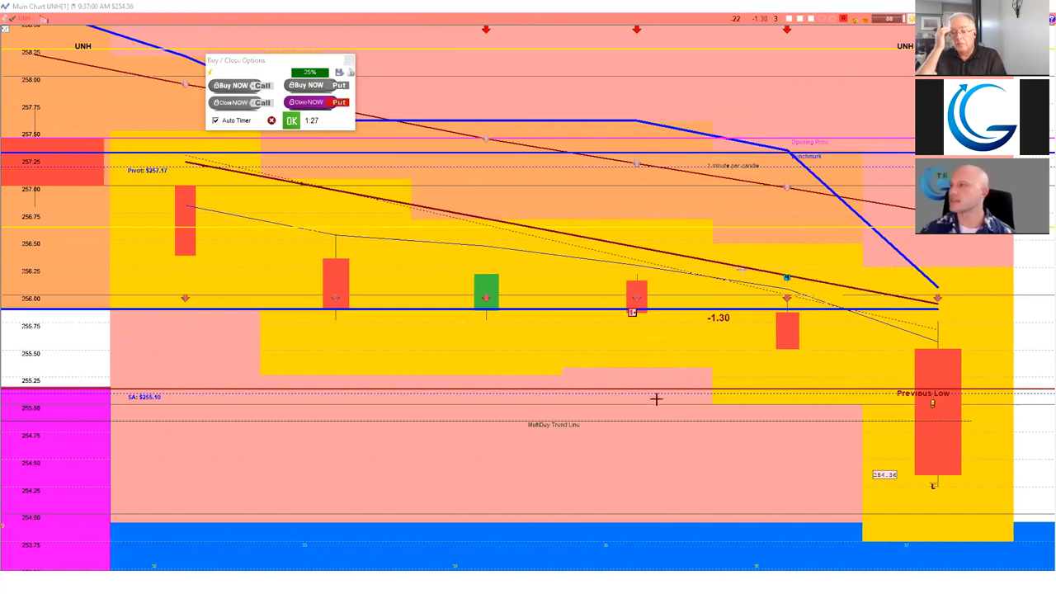
{"action": "mouse_move", "coordinate": [666, 405]}
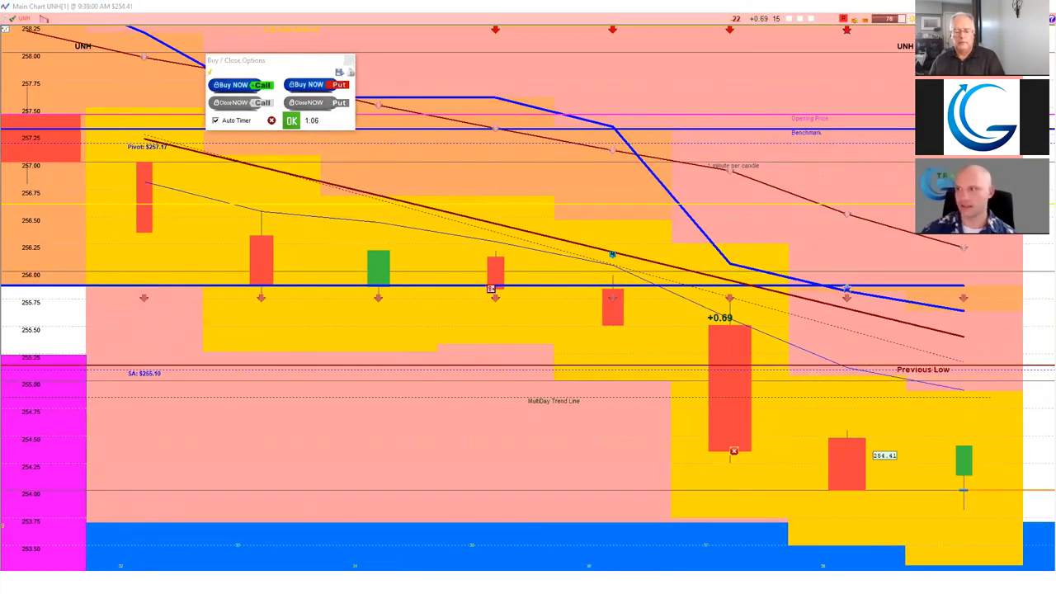
{"action": "mouse_move", "coordinate": [673, 415]}
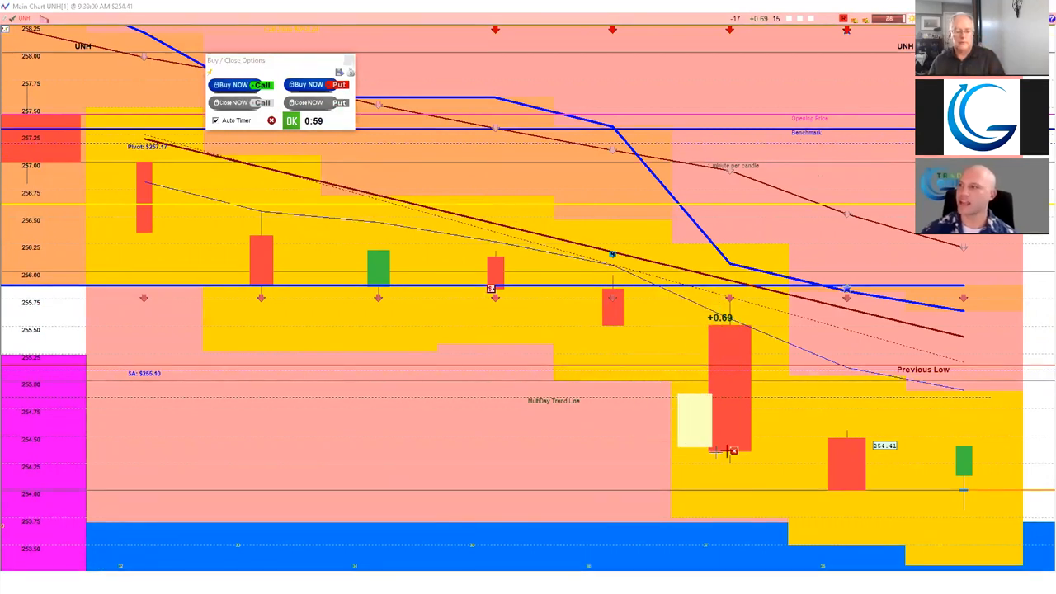
{"action": "mouse_move", "coordinate": [717, 449]}
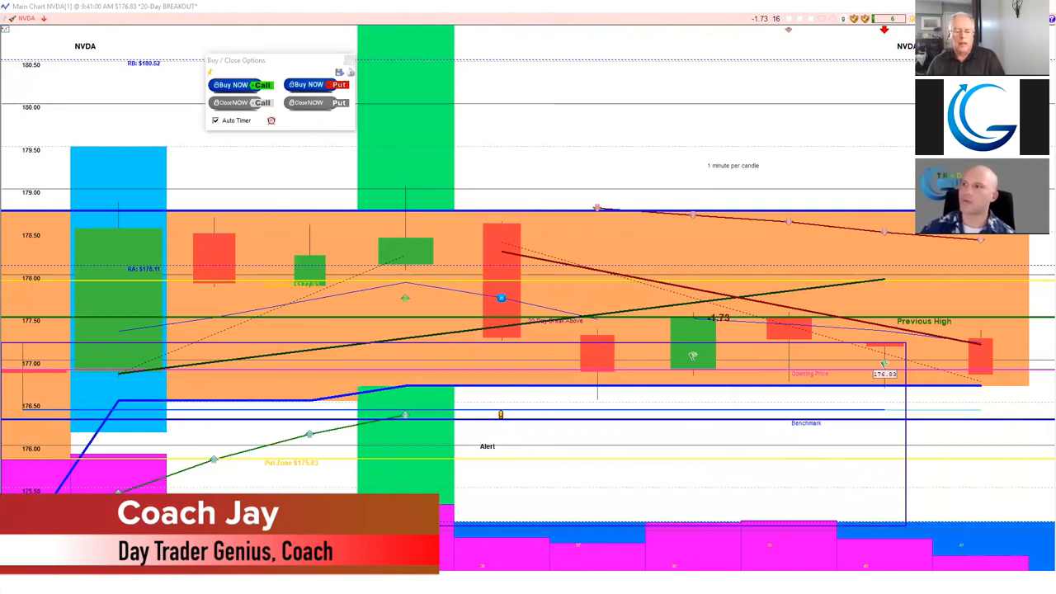
{"action": "mouse_move", "coordinate": [416, 353]}
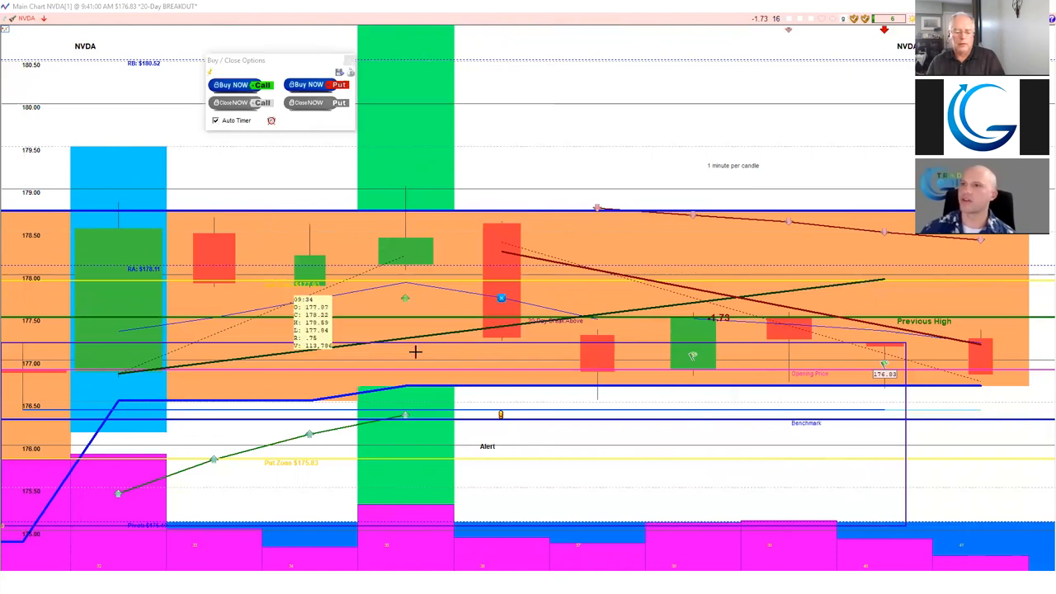
{"action": "mouse_move", "coordinate": [996, 357]}
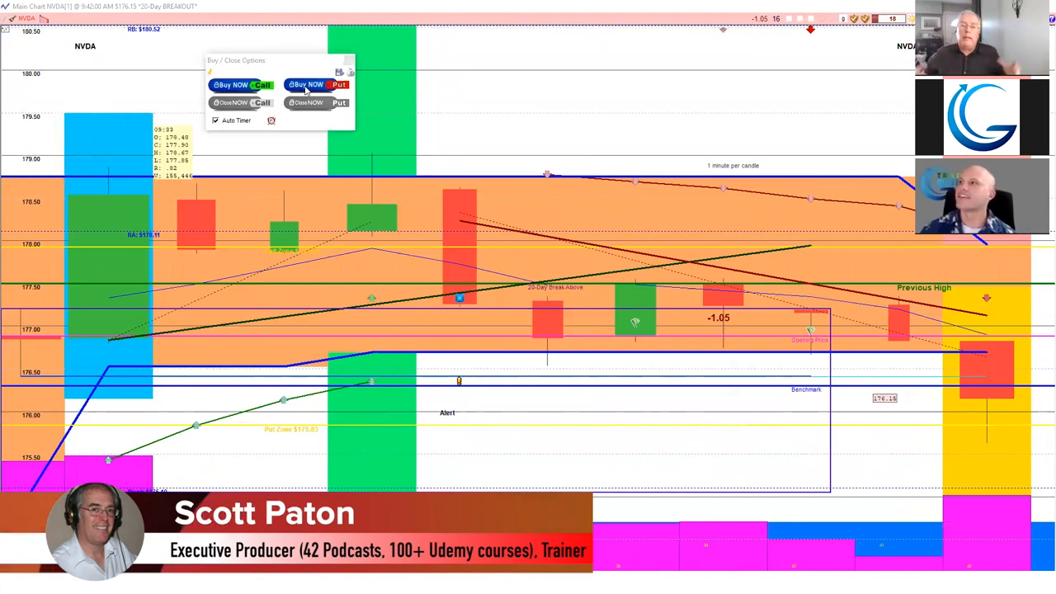
{"action": "mouse_move", "coordinate": [317, 85]}
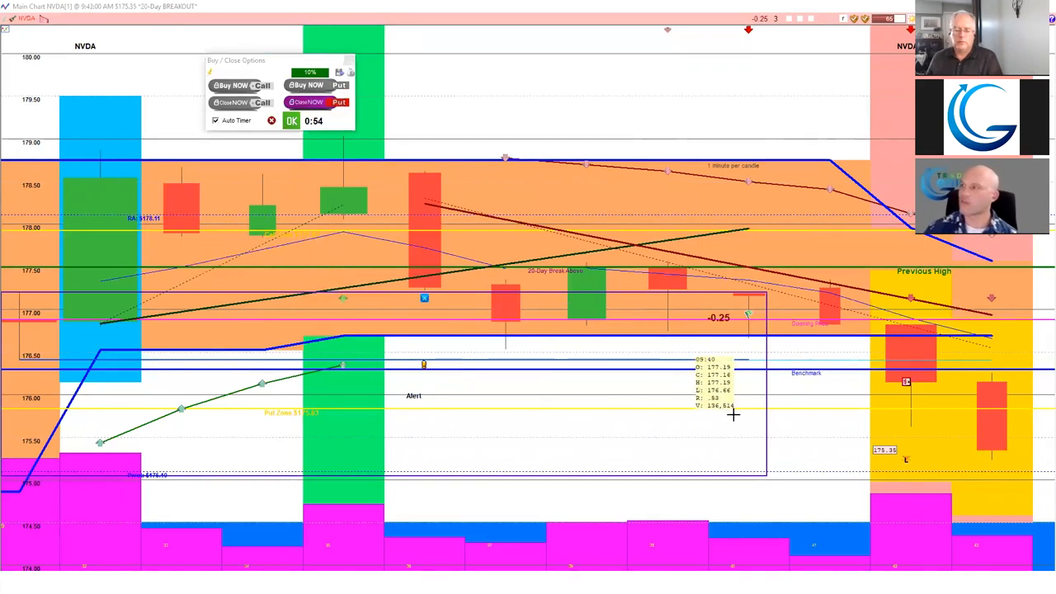
{"action": "mouse_move", "coordinate": [843, 392]}
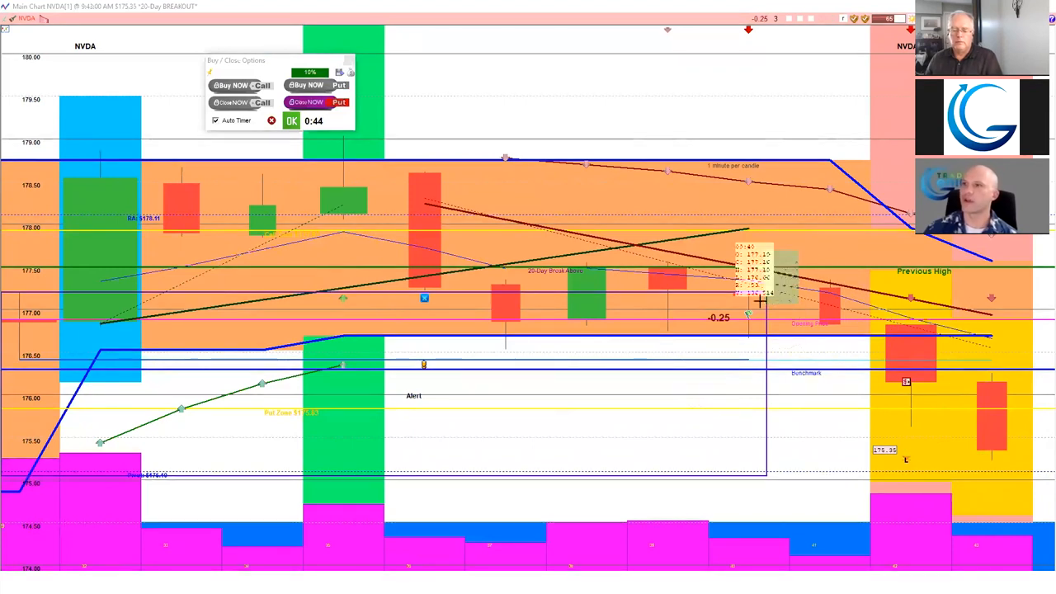
{"action": "mouse_move", "coordinate": [492, 306]}
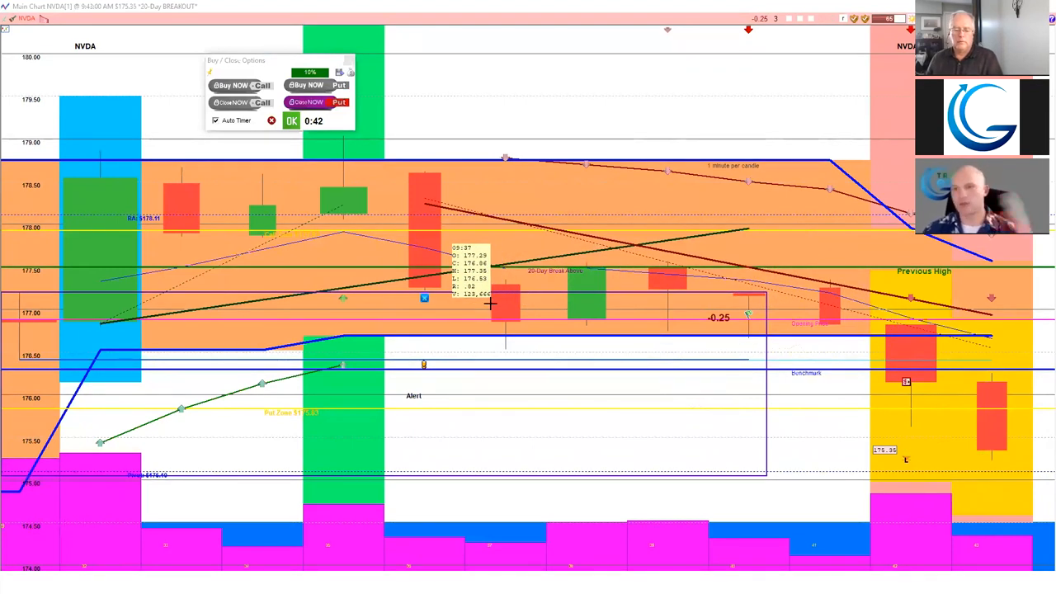
{"action": "mouse_move", "coordinate": [501, 437]}
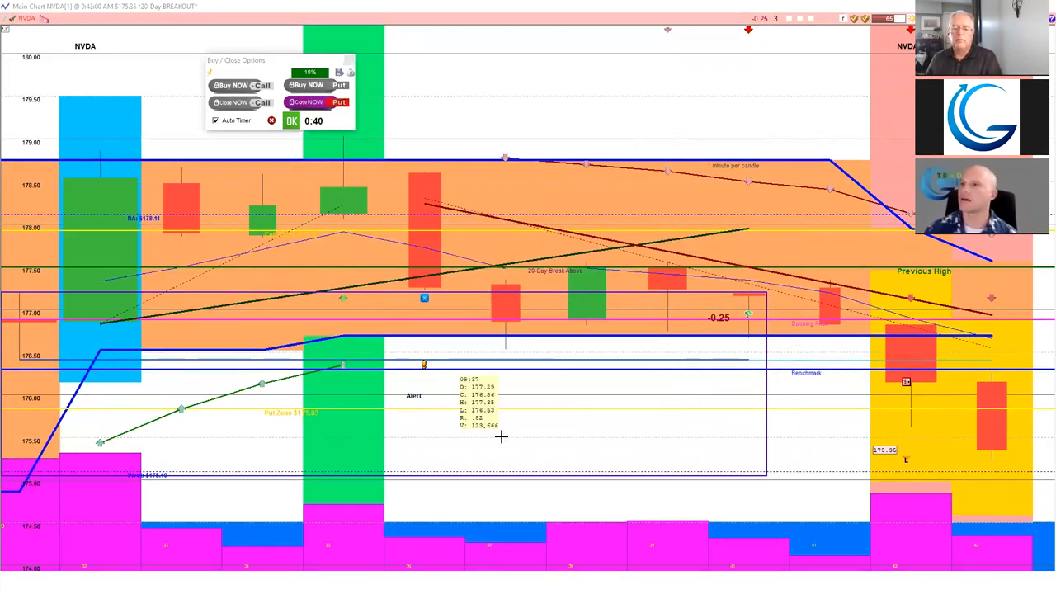
{"action": "mouse_move", "coordinate": [996, 470]}
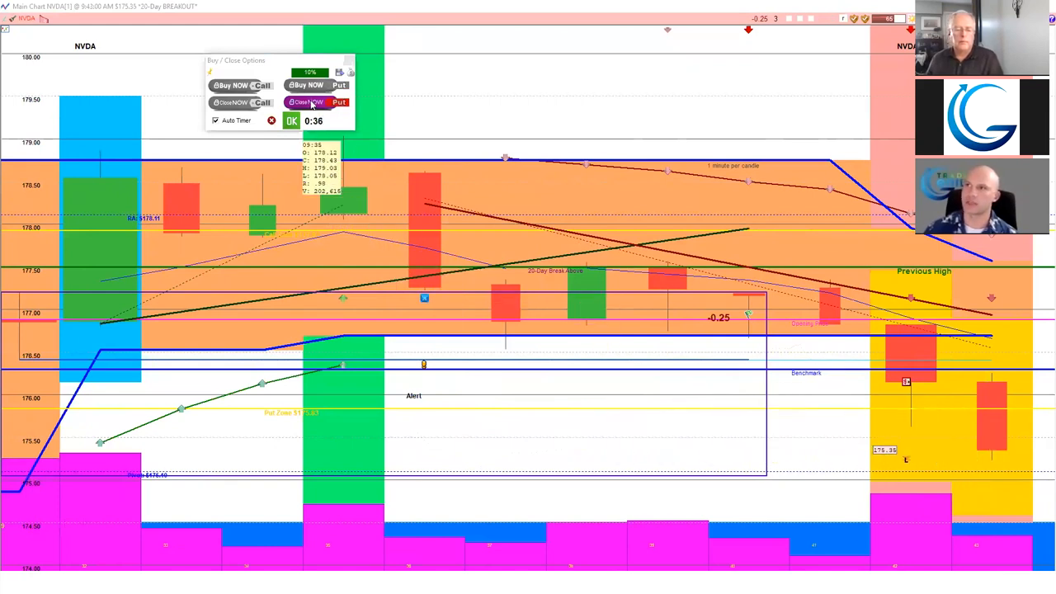
{"action": "left_click", "coordinate": [307, 102]}
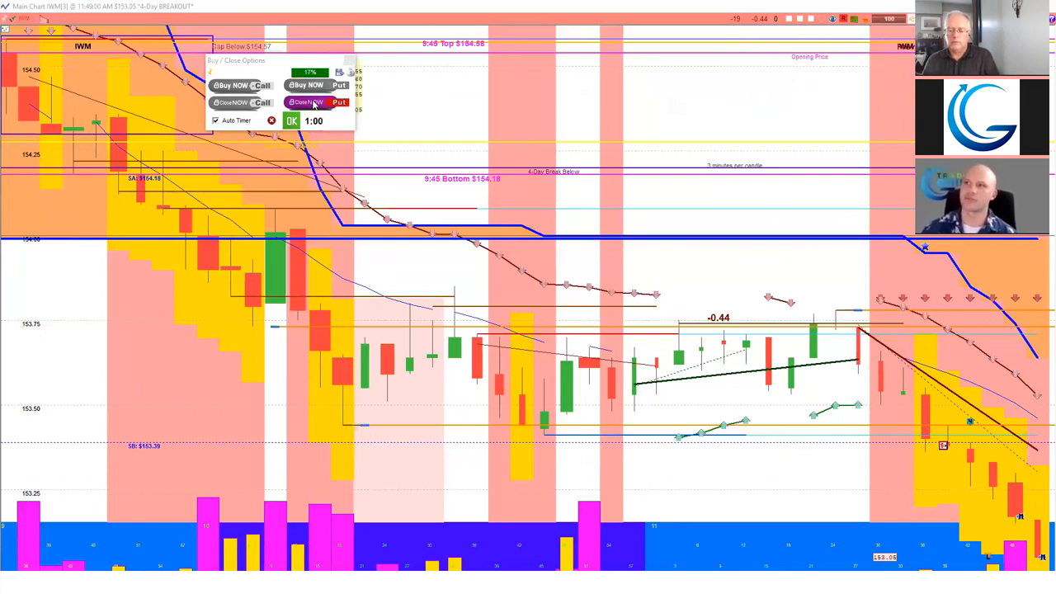
{"action": "mouse_move", "coordinate": [312, 106]}
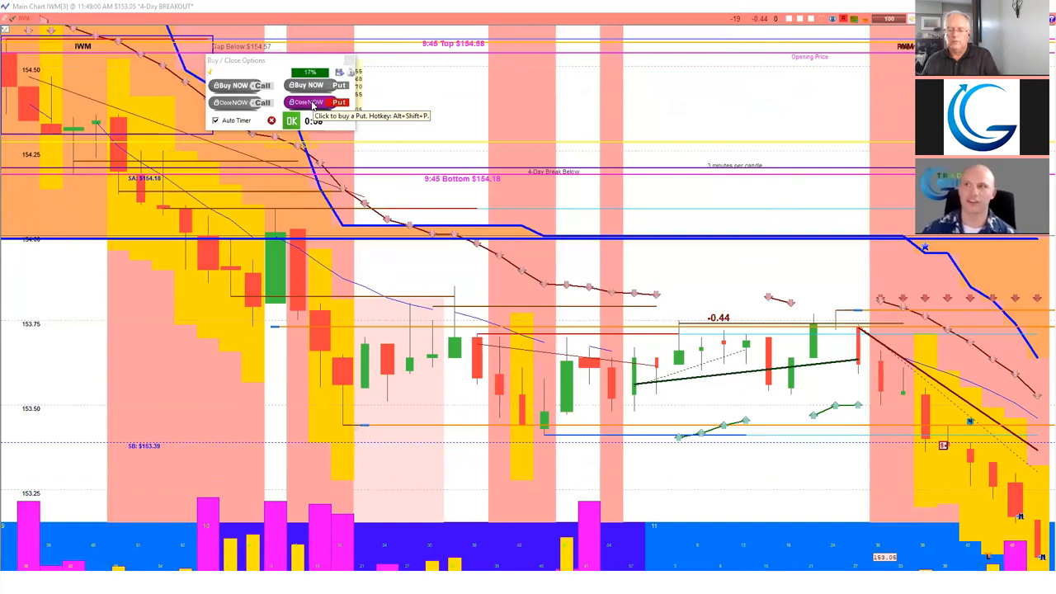